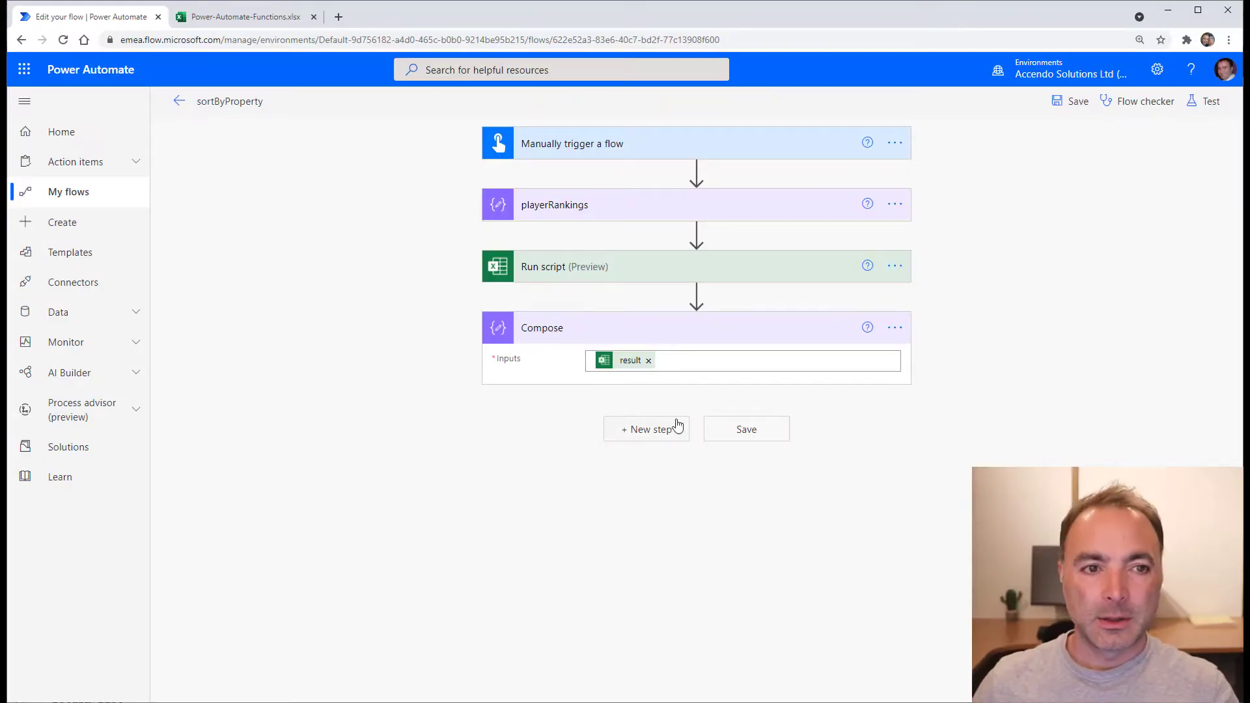
Expand the playerRankings Compose action and highlight the Ranking and Points property names
click(555, 204)
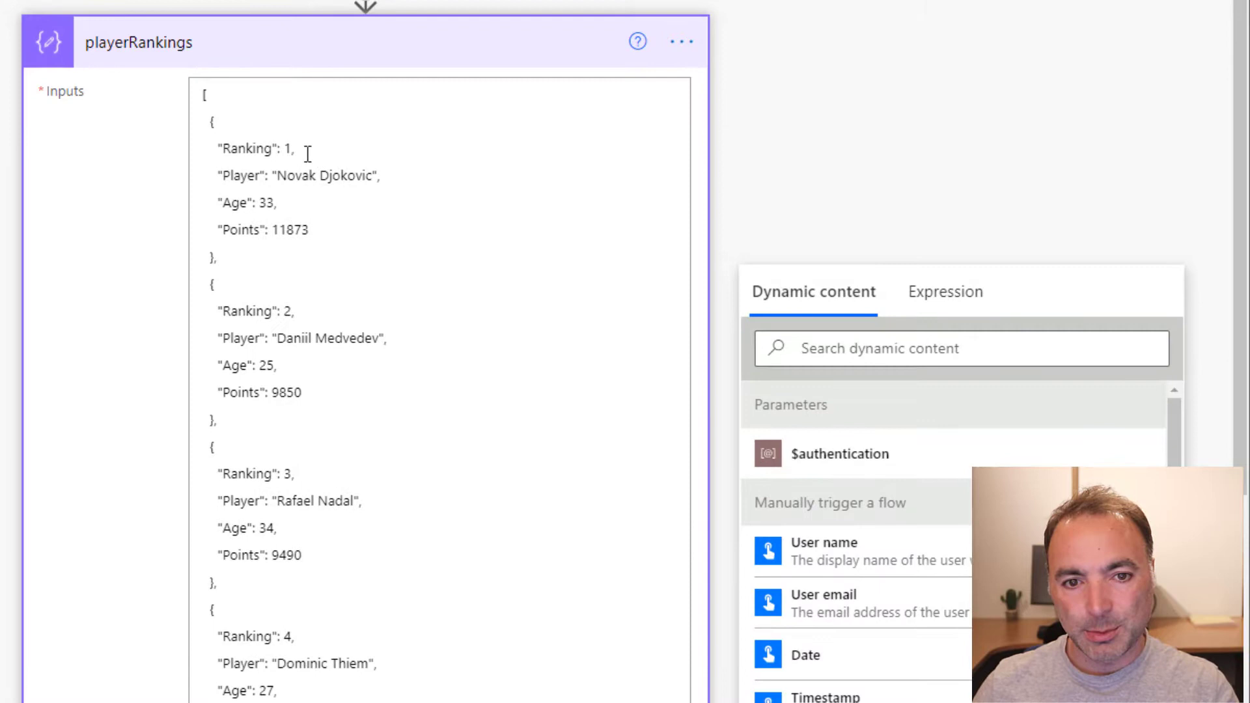
double_click(248, 149)
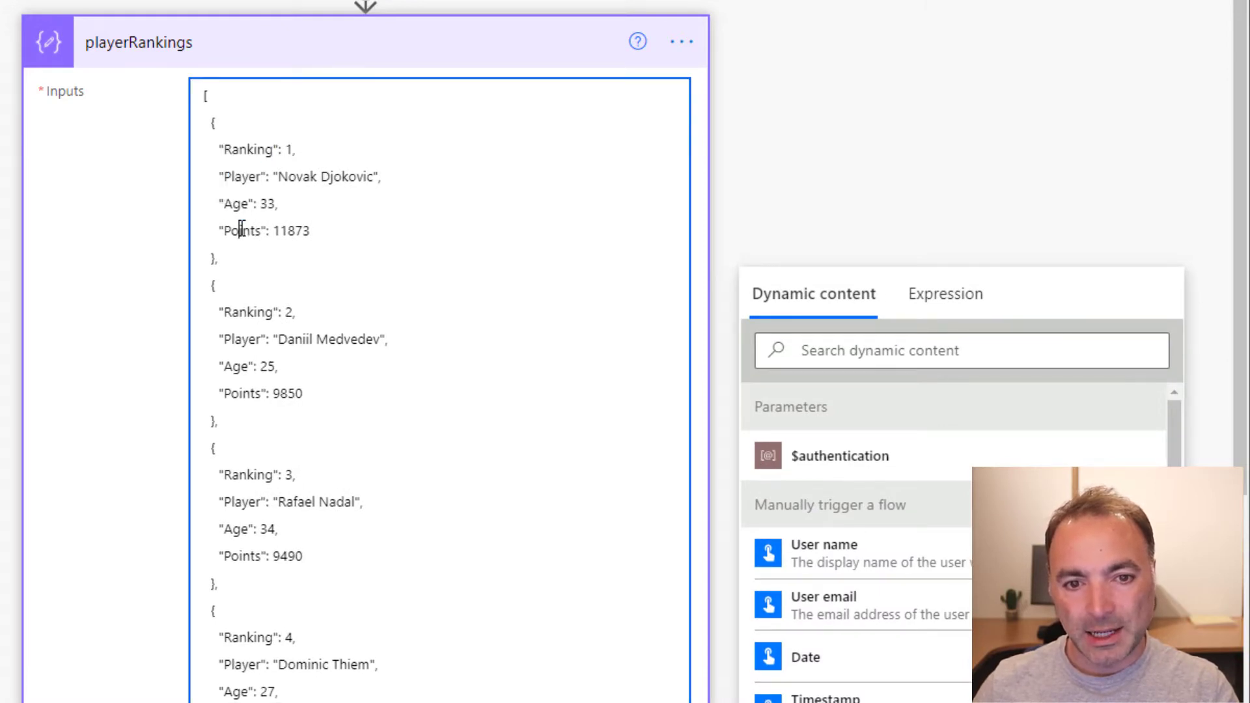
double_click(239, 231)
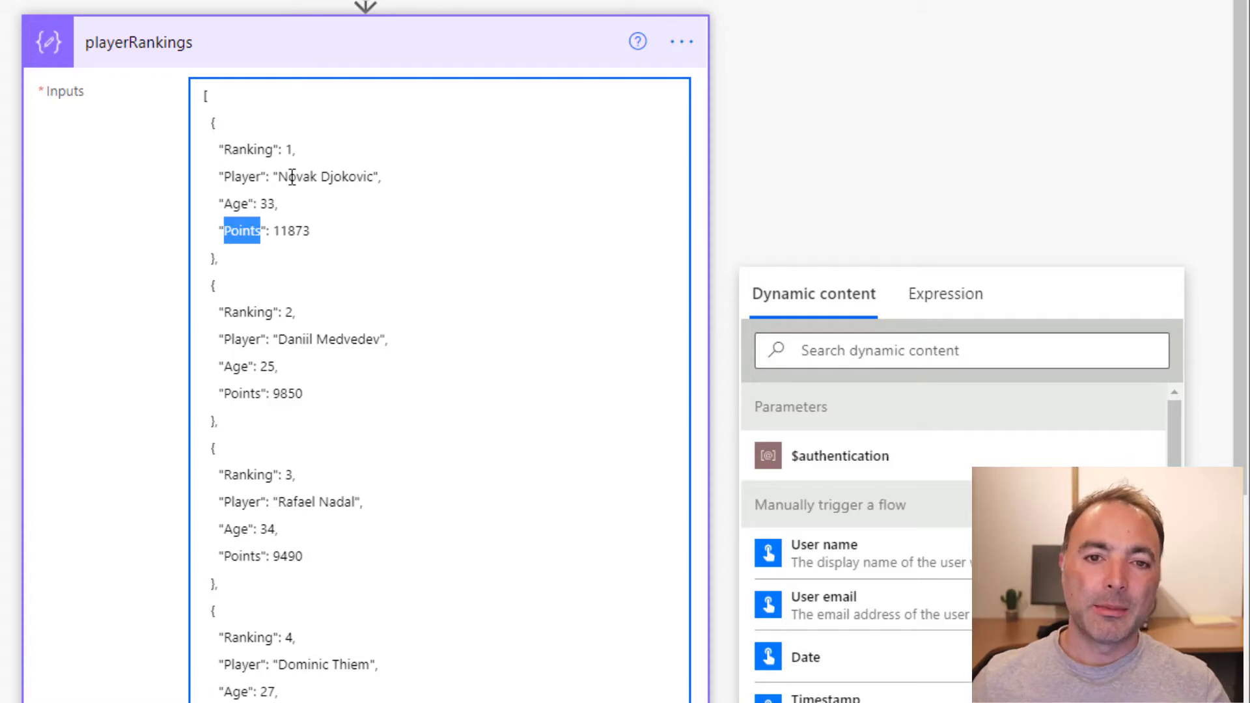
mouse_move(381, 293)
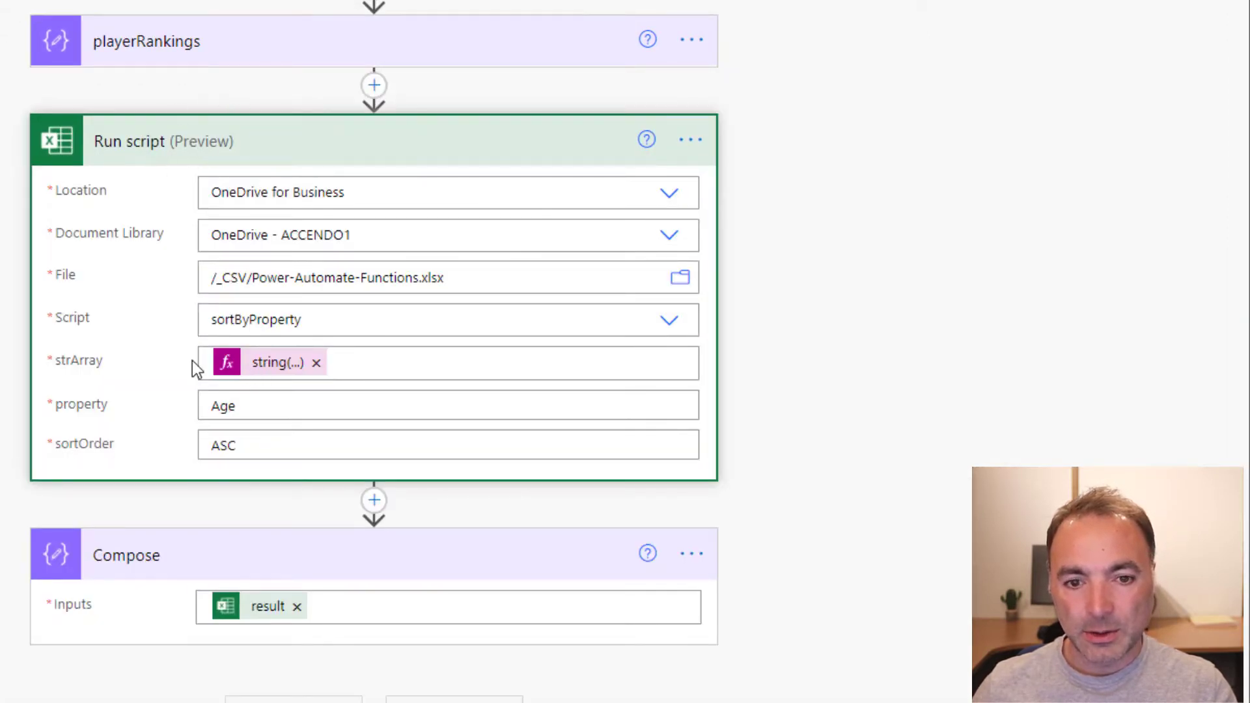
In the Run script action, inspect strArray and re-enter the sortOrder value as Asc
click(447, 362)
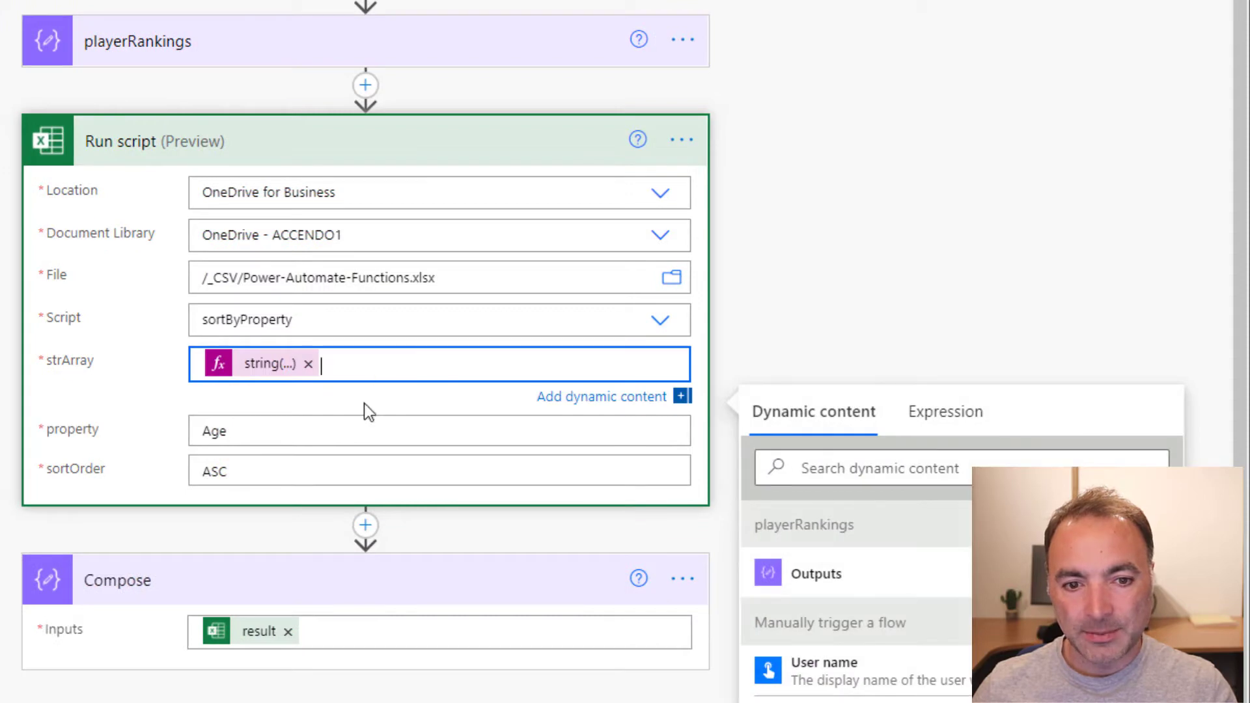
click(945, 413)
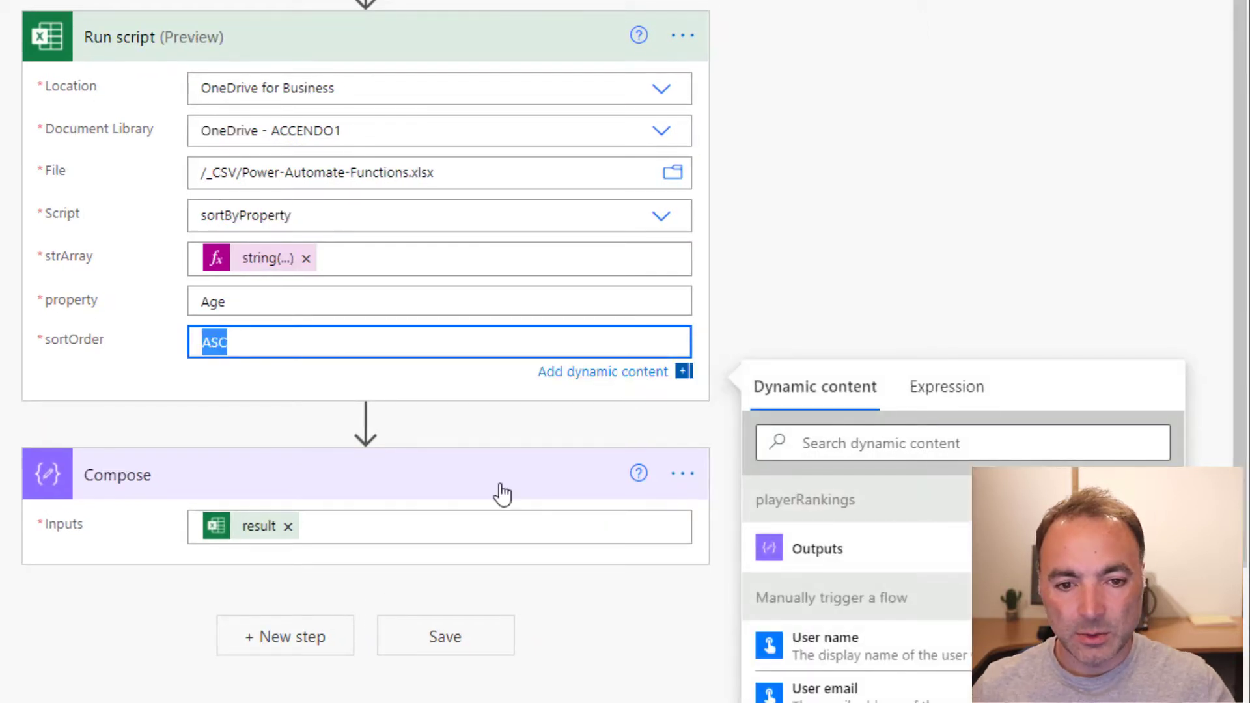
key(Delete)
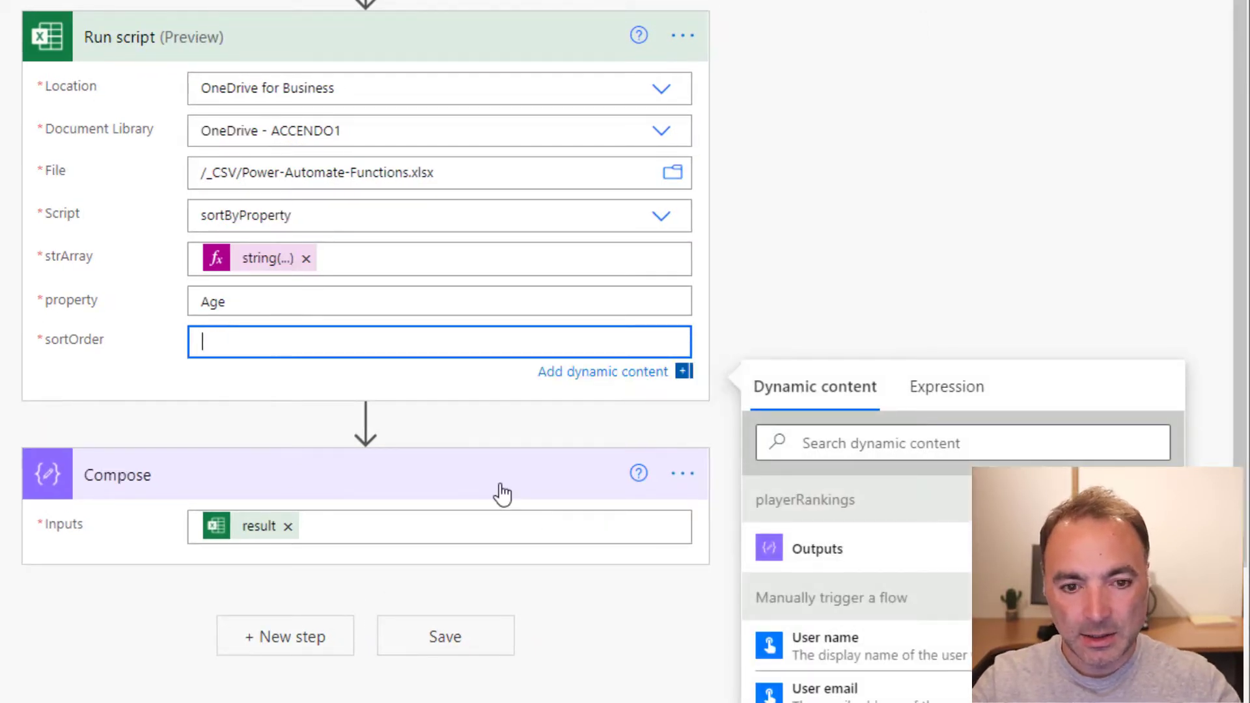
text(Asc)
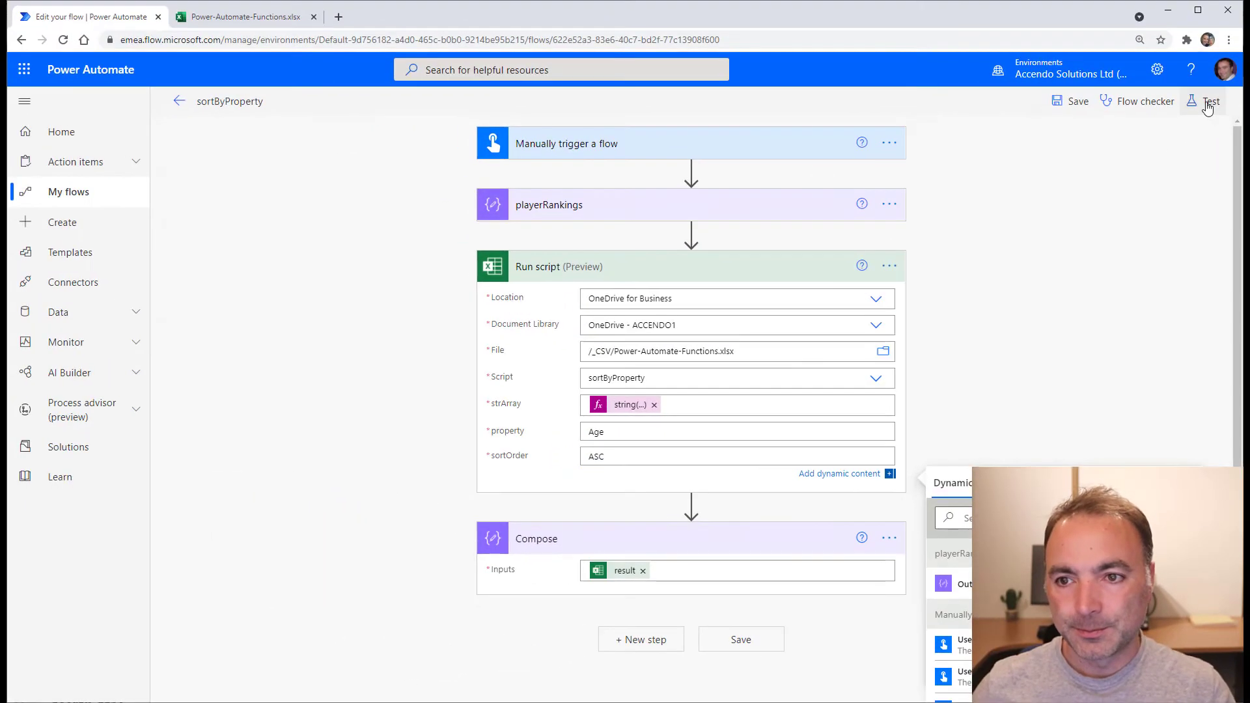
Run a test and review the Compose output sorted by age, starting with Stefanos Tsitsipas (22)
click(1210, 102)
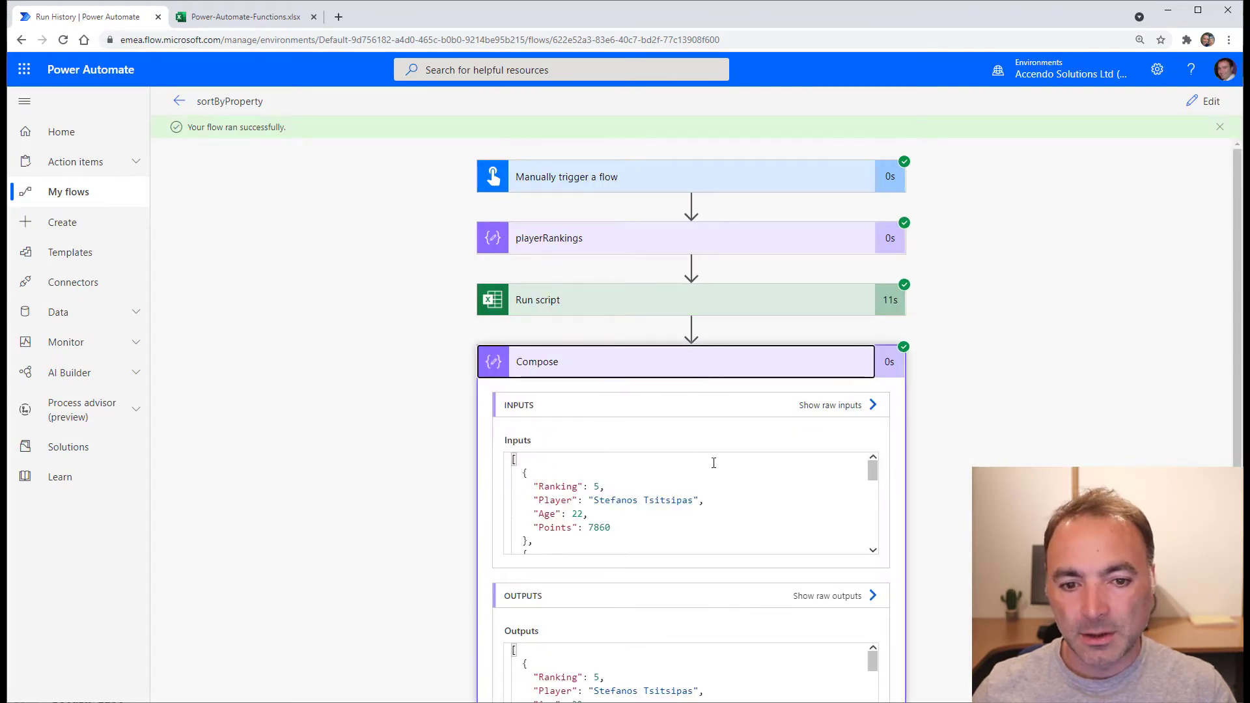
click(538, 300)
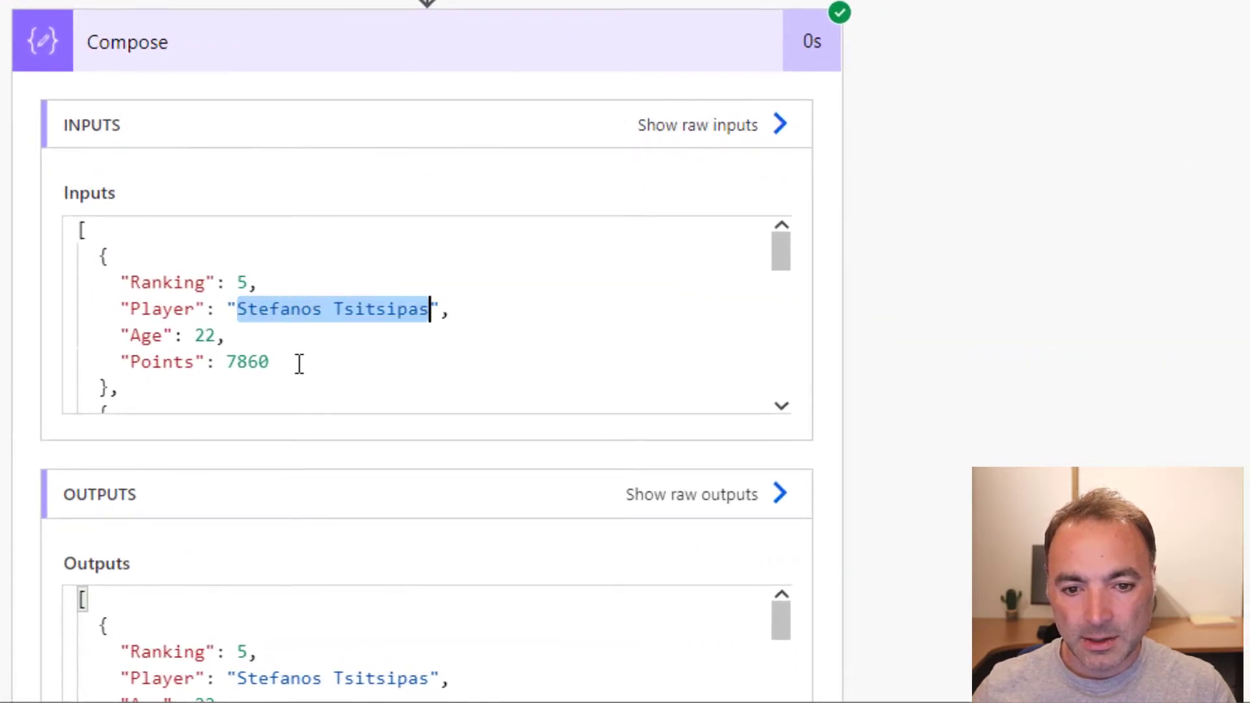
double_click(204, 336)
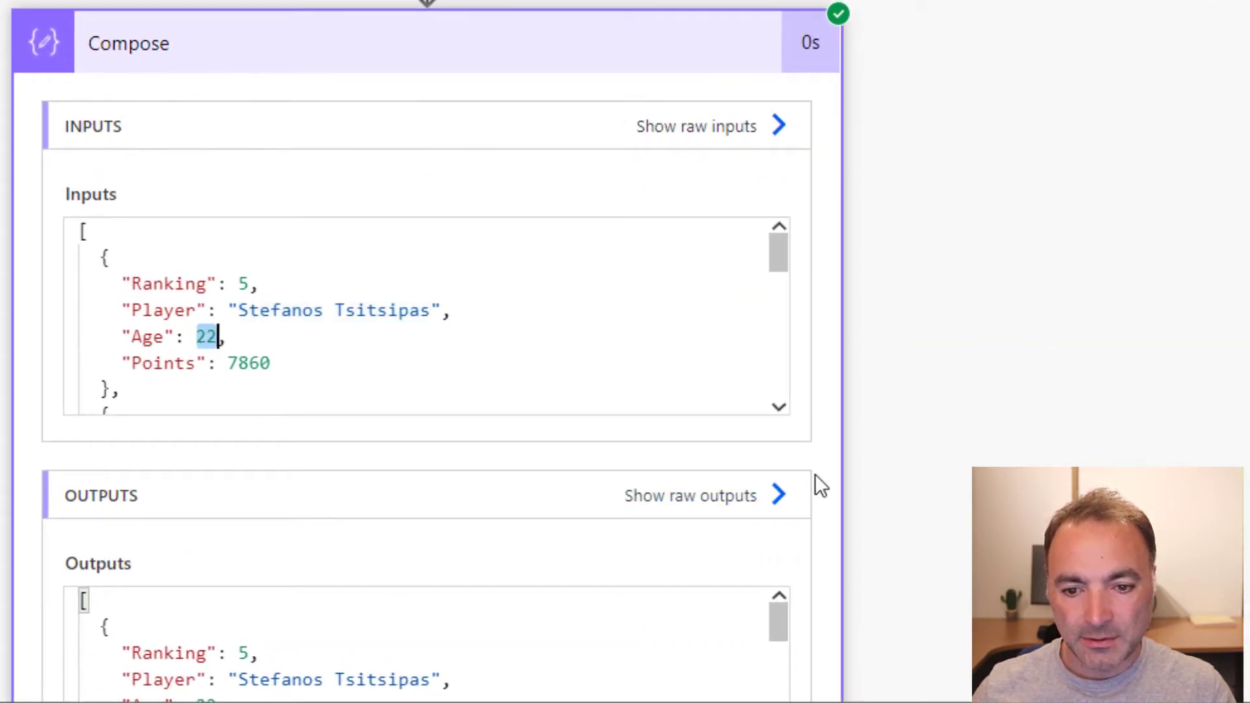
scroll(down, 3)
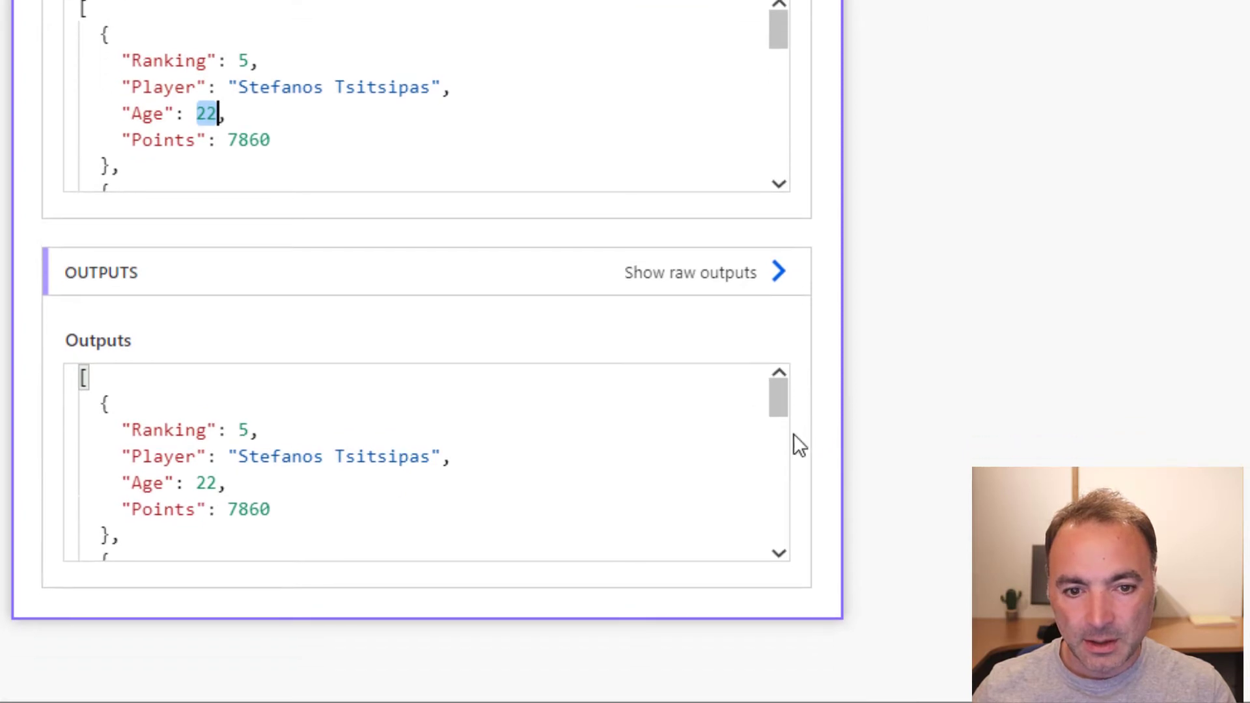
scroll(down, 3)
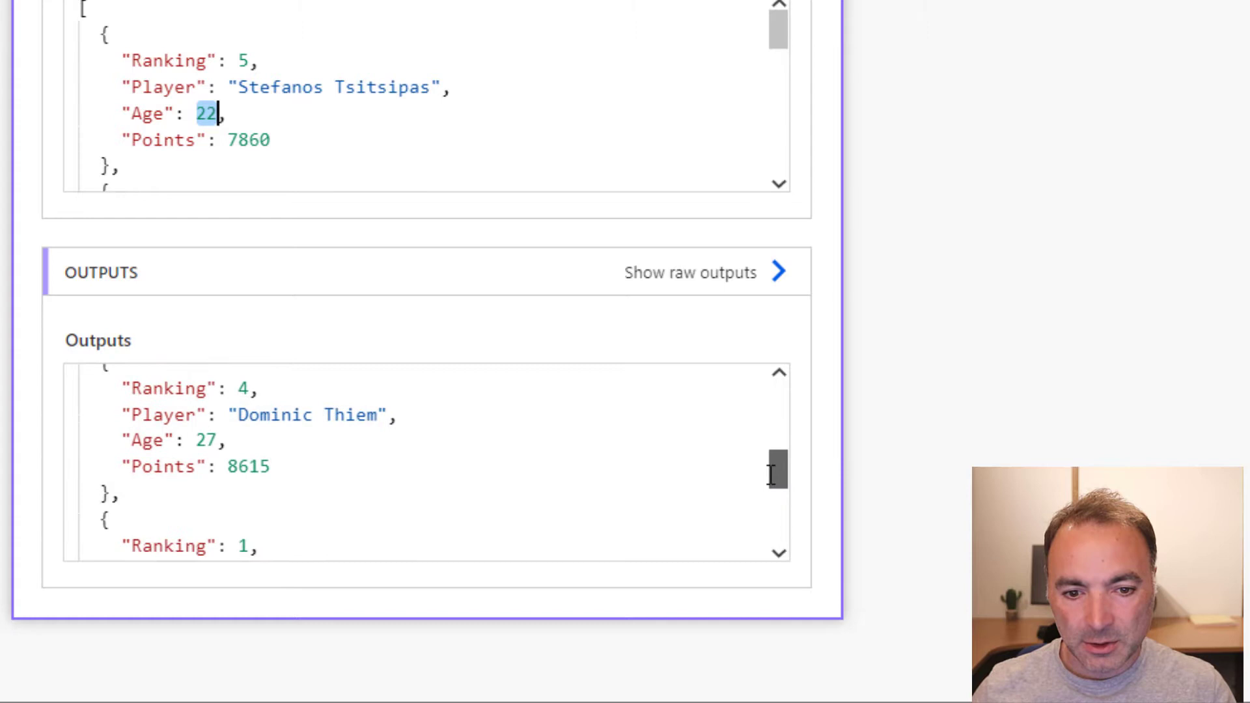
scroll(down, 3)
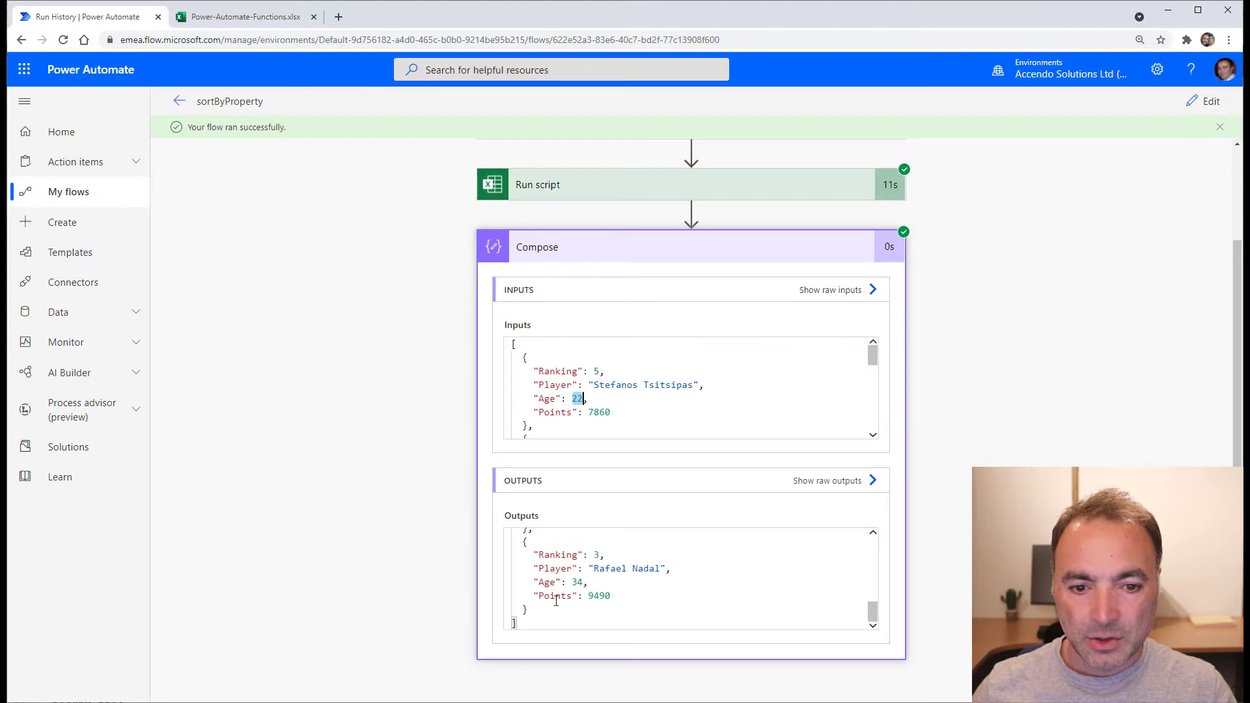
right_click(563, 562)
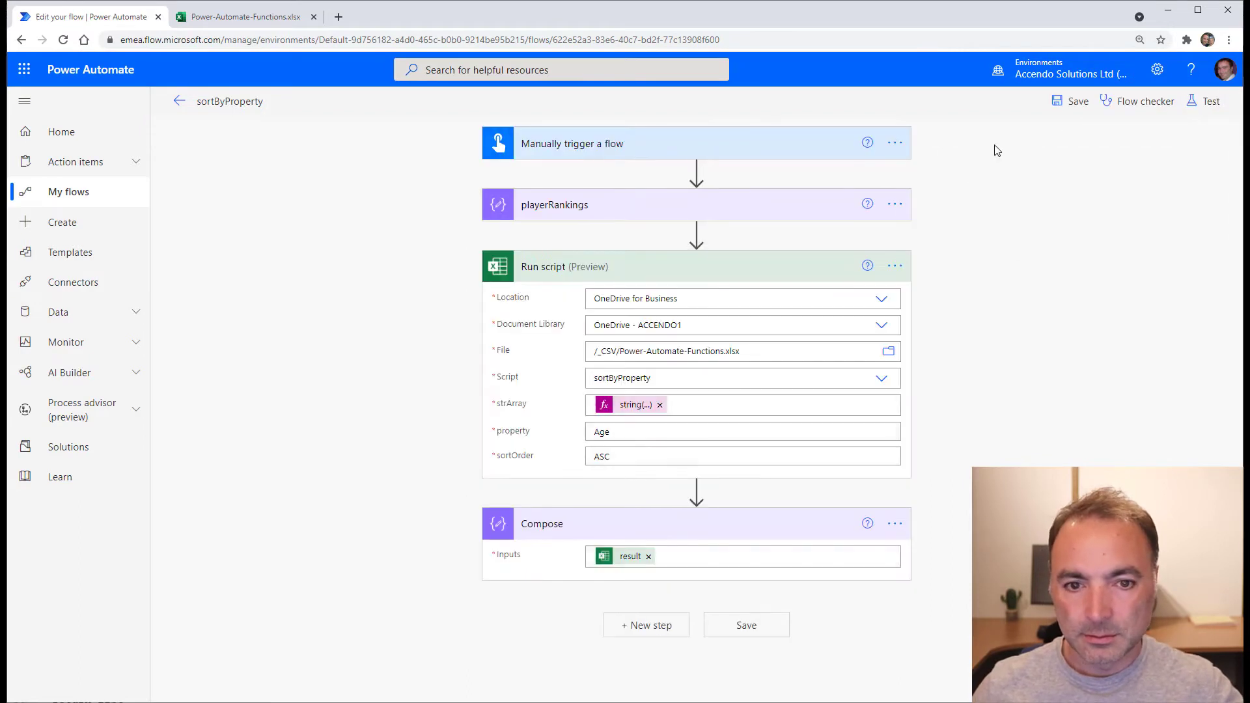
Sort by Player instead, run another test and view its results with Daniil Medvedev first
text(Player)
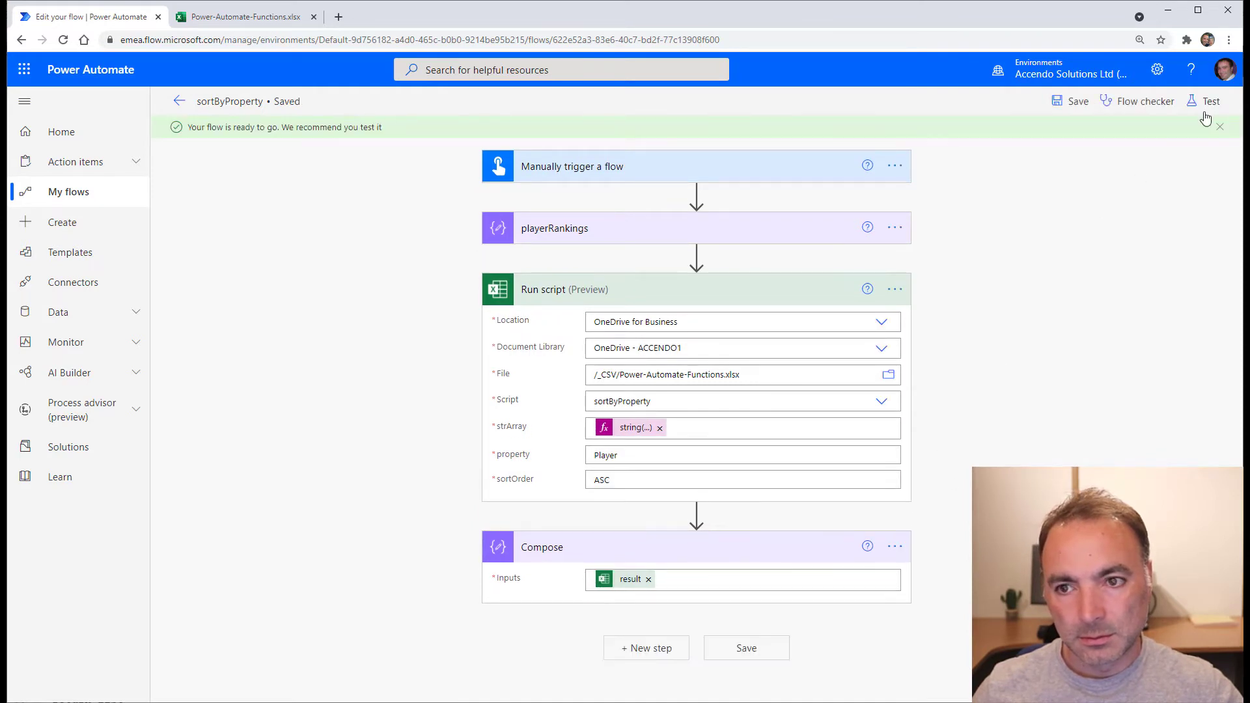
click(1211, 102)
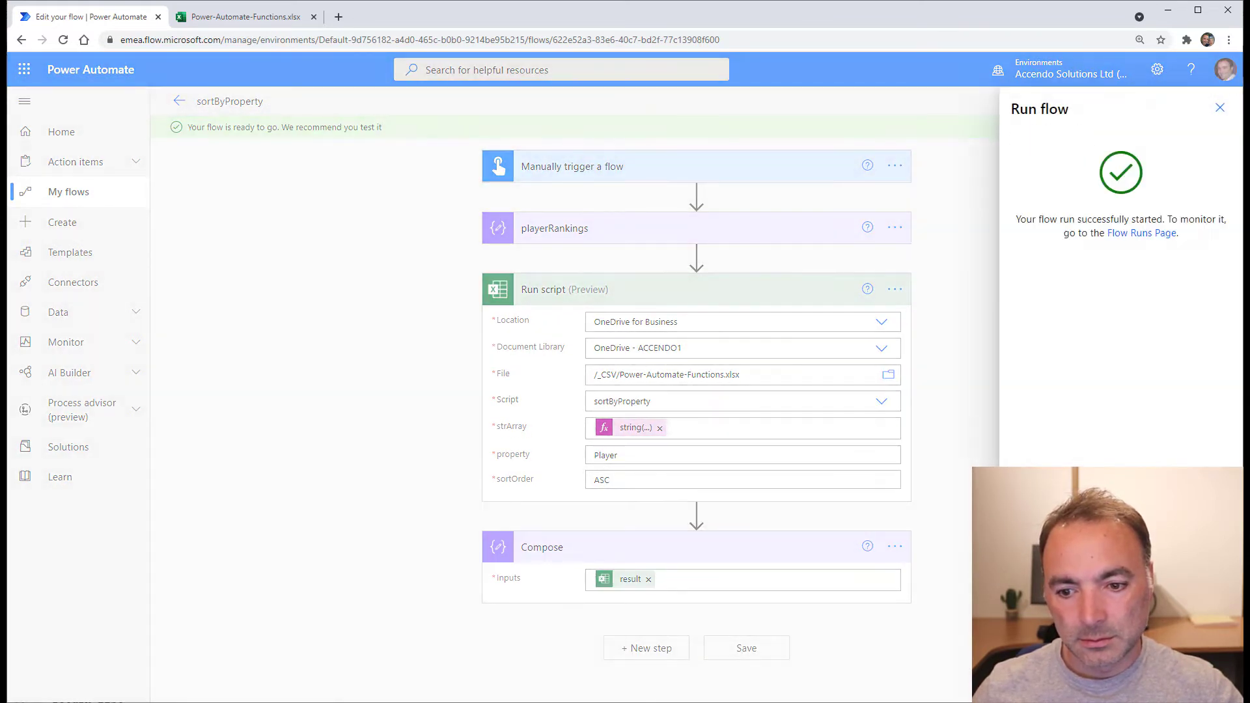
click(1142, 233)
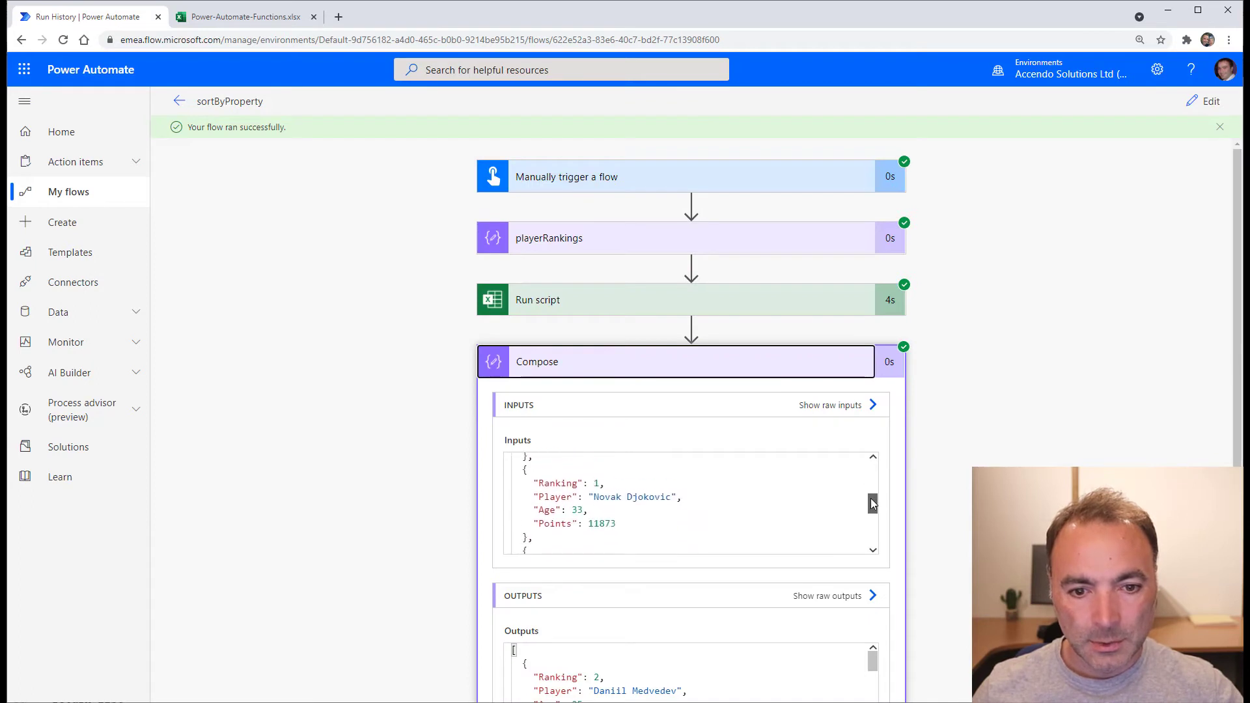
scroll(down, 3)
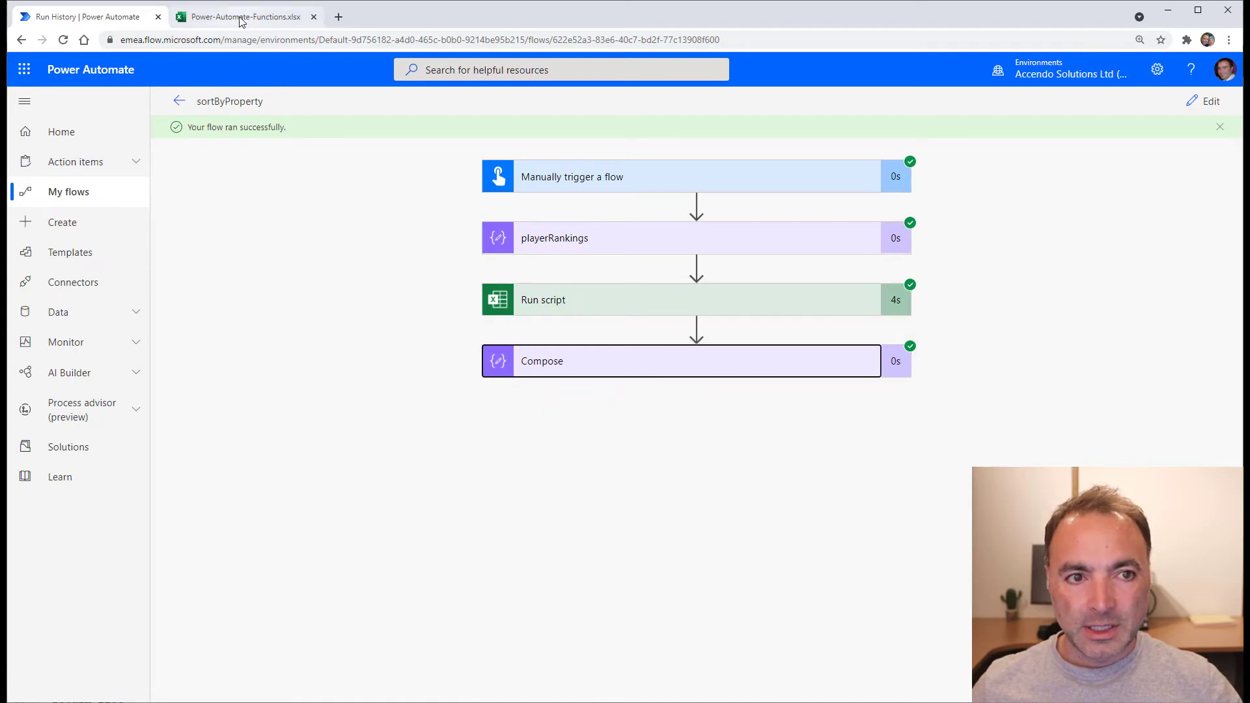
In the Excel workbook, open the sortByProperty script and select all of its code
click(244, 16)
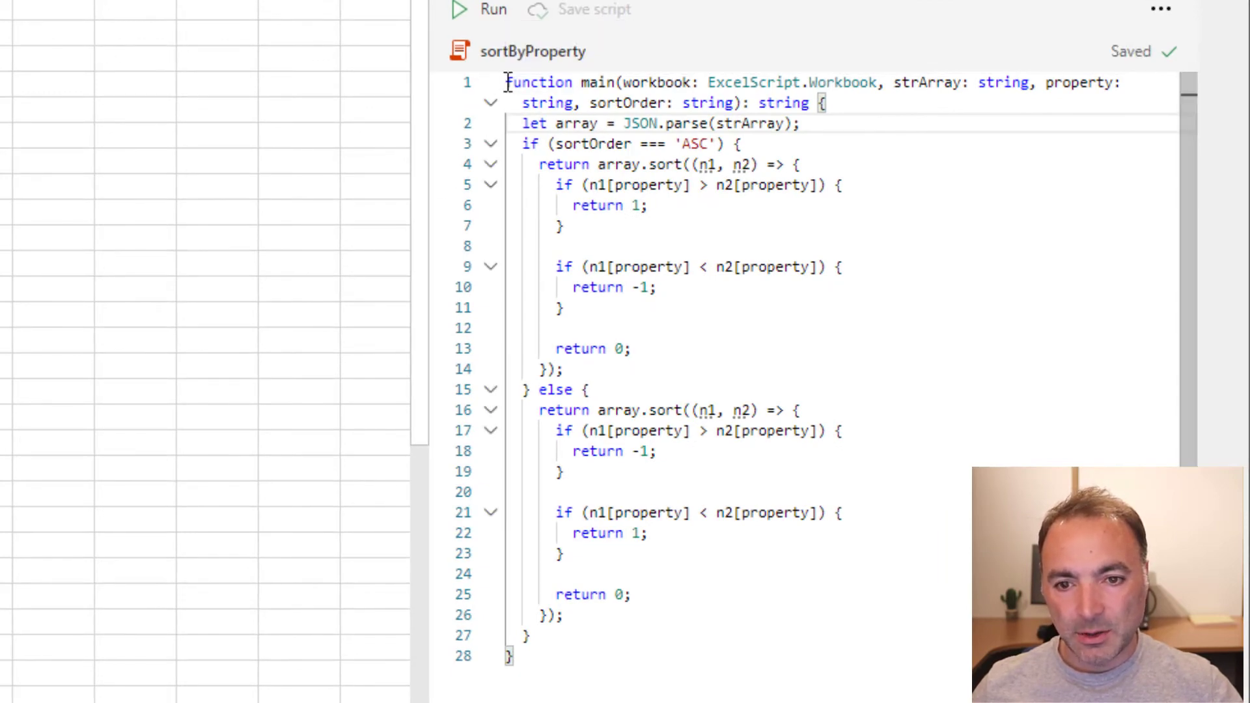
double_click(597, 82)
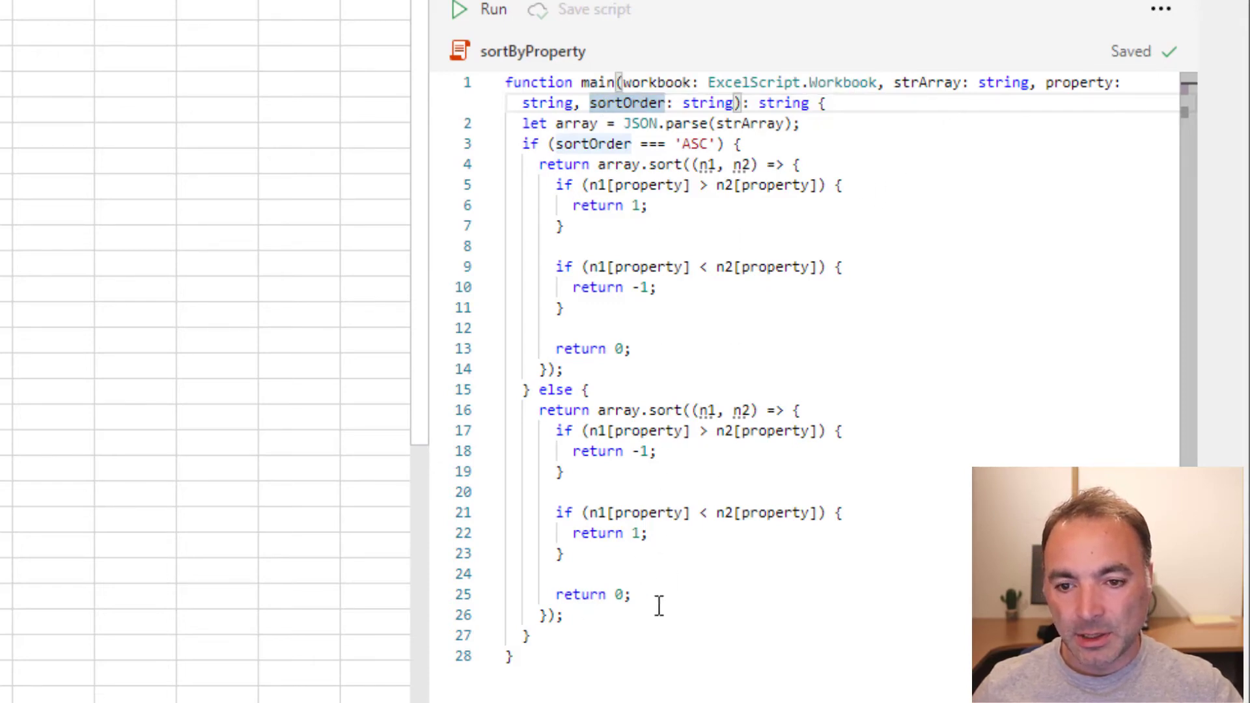
click(560, 225)
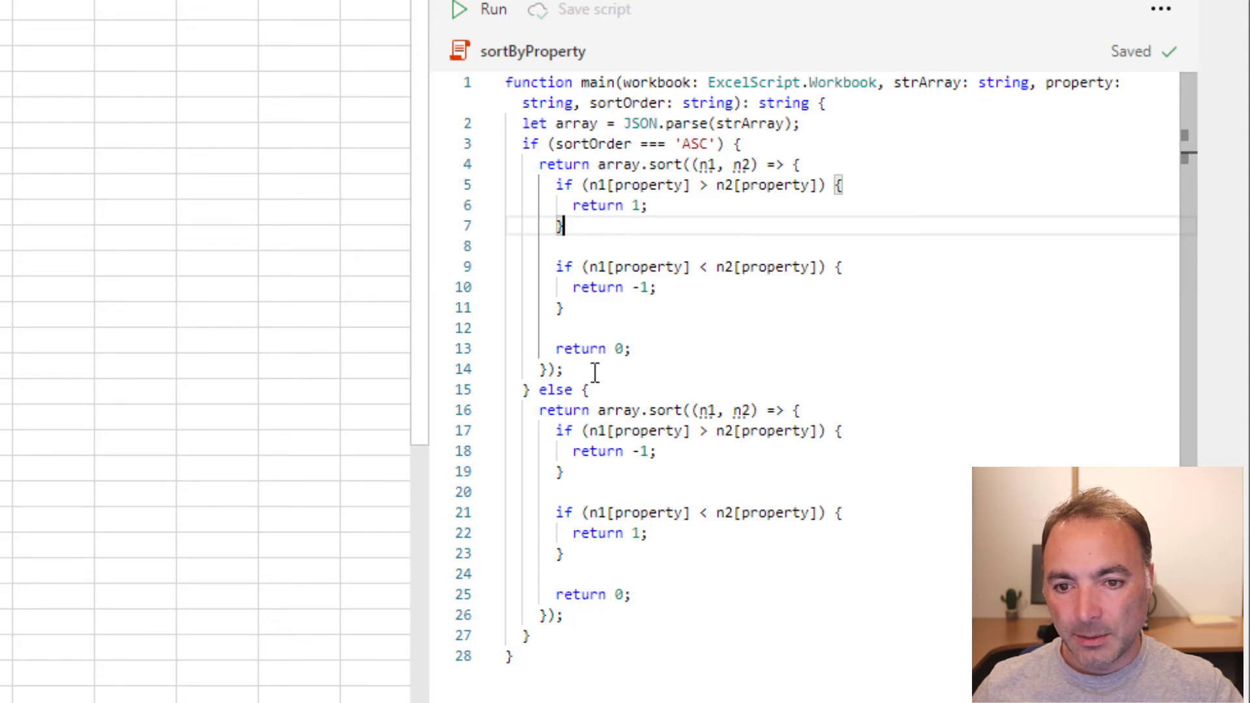
key(ctrl+a)
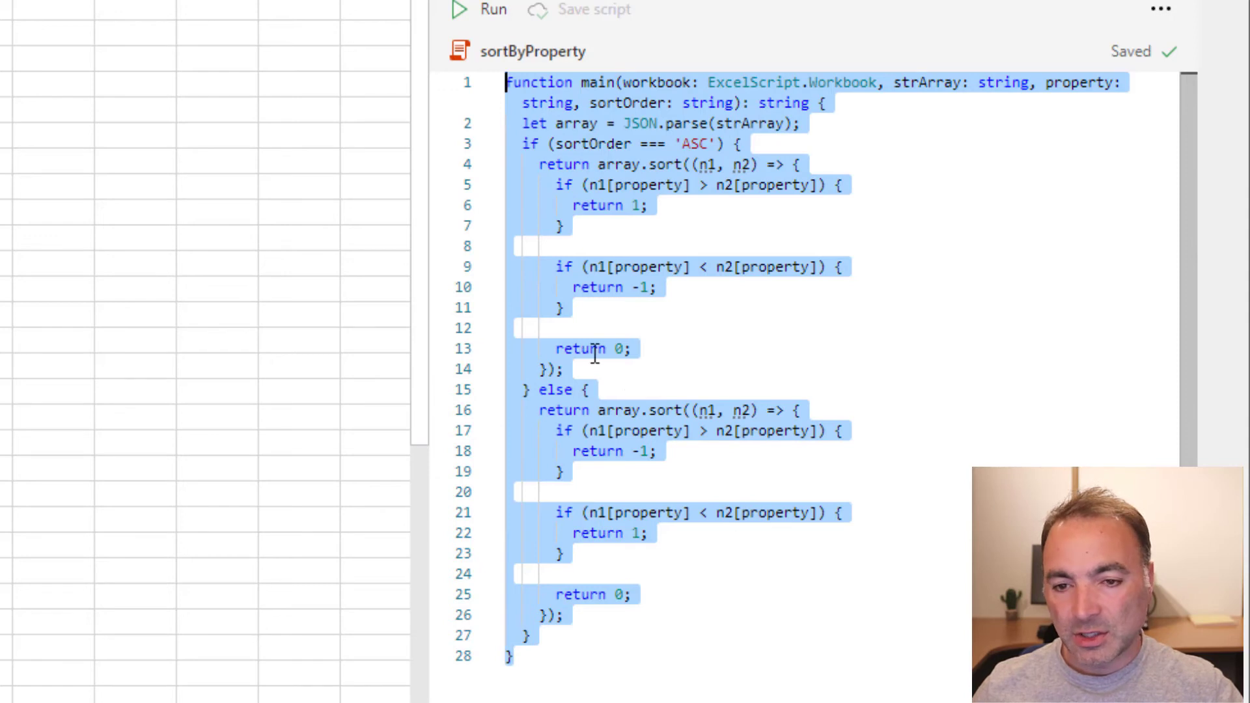
mouse_move(656, 354)
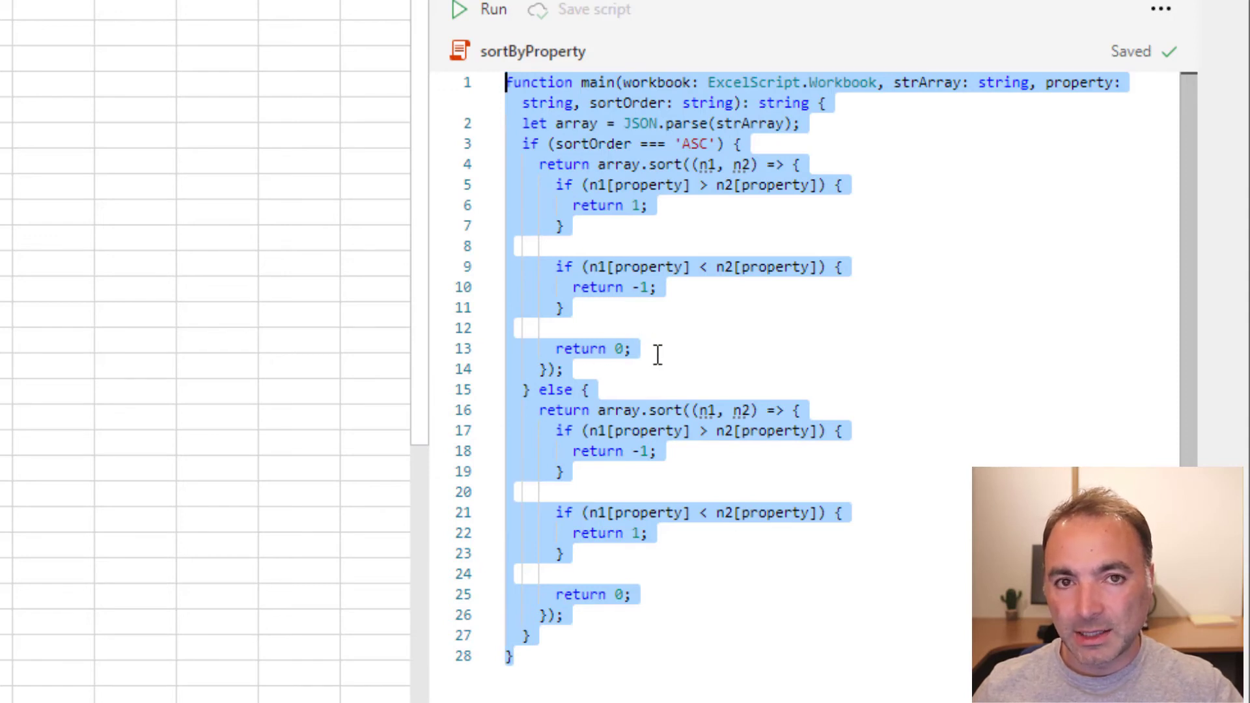